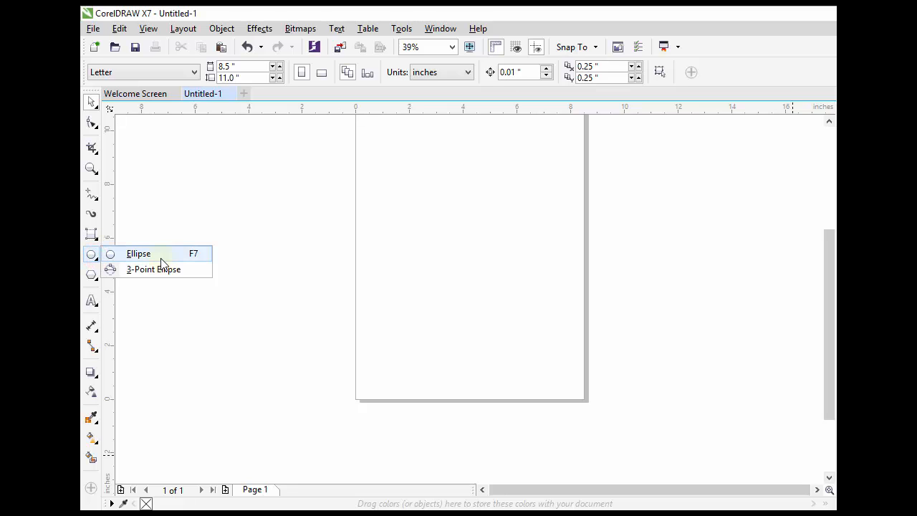
Draw a wide ellipse, about 5 by 3 inches, near the top of the page with the Ellipse tool.
left_click(139, 253)
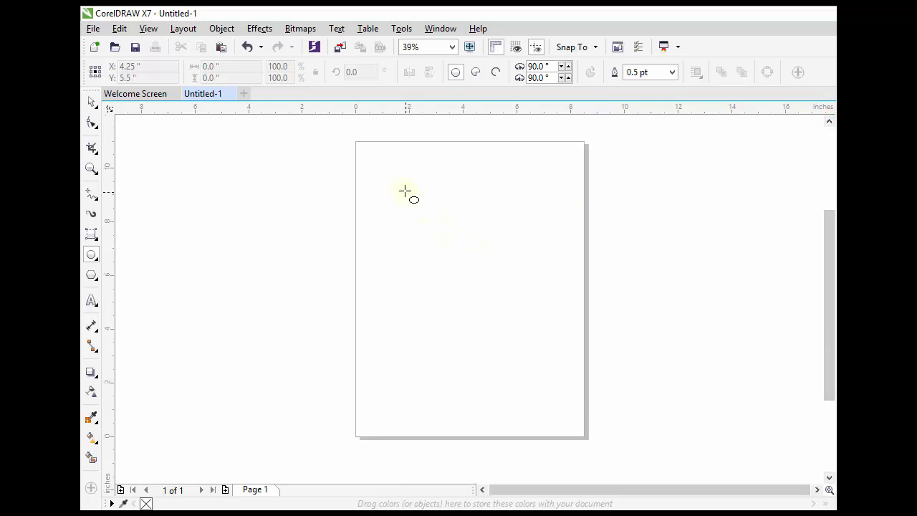
mouse_move(396, 188)
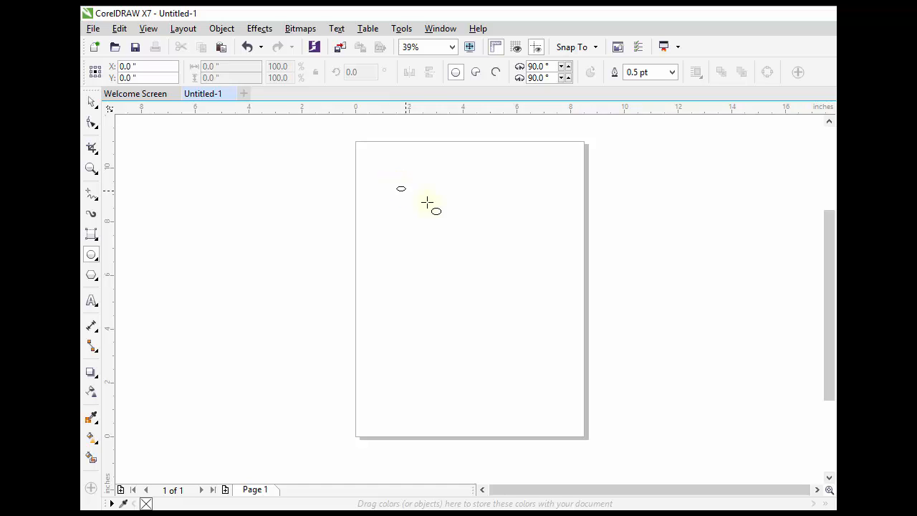
left_click_drag(427, 203, 526, 265)
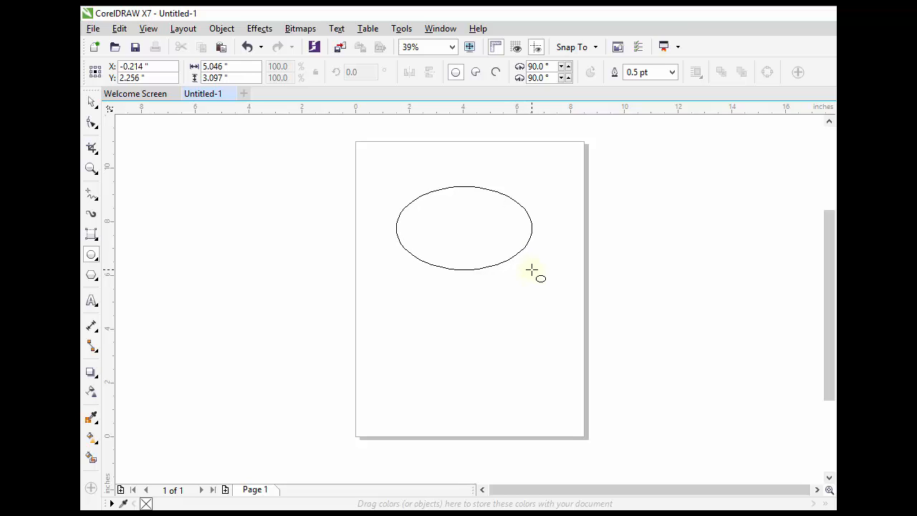
left_click(464, 227)
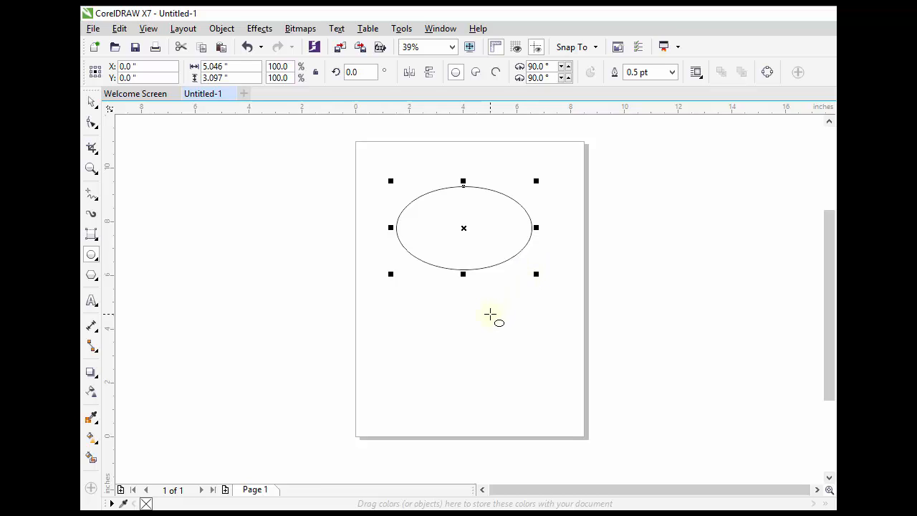
mouse_move(482, 314)
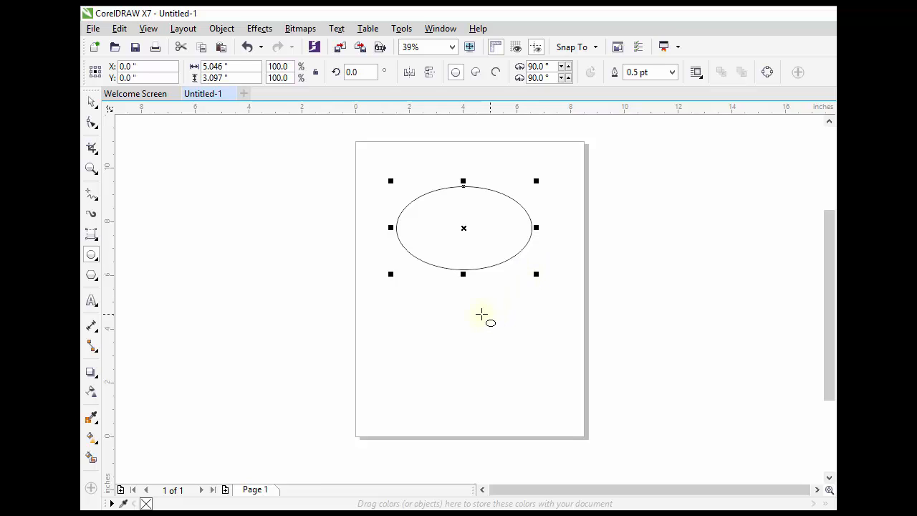
Draw a circle below the ellipse and enlarge it to about 3.9 inches across.
left_click_drag(437, 301, 480, 340)
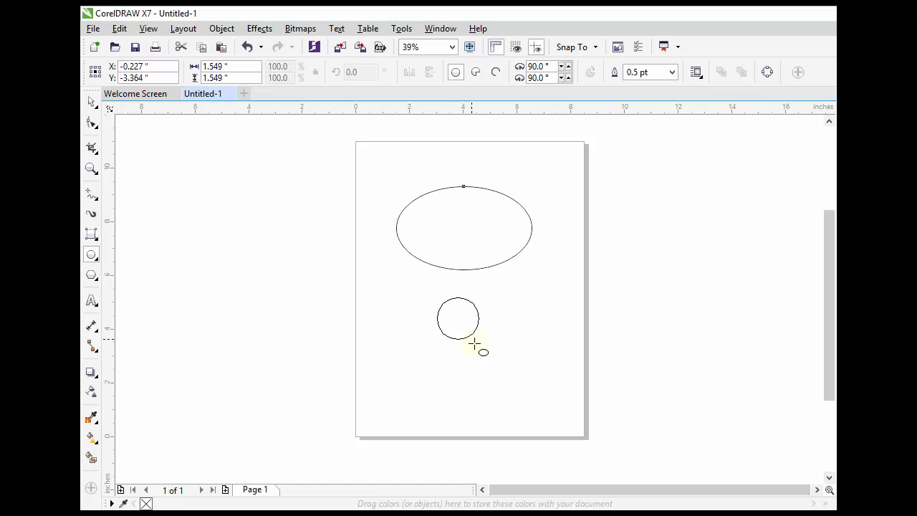
left_click_drag(476, 347, 536, 403)
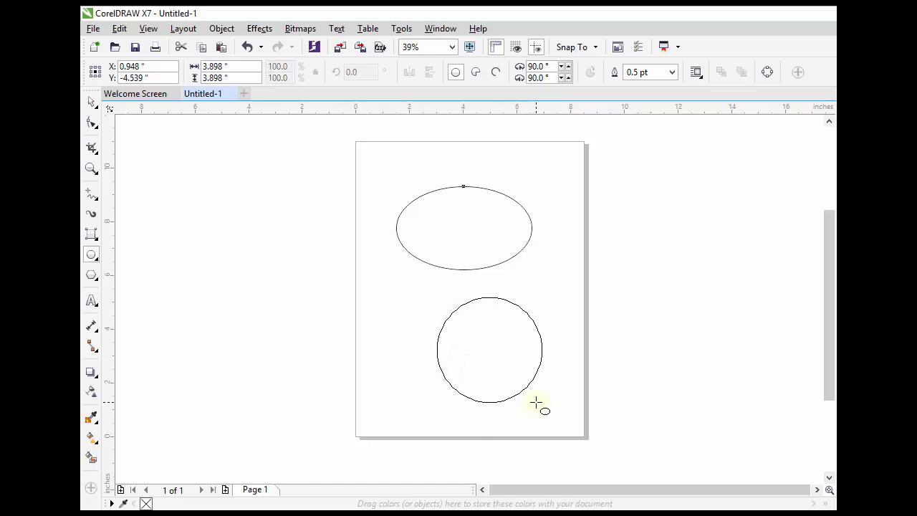
left_click(489, 349)
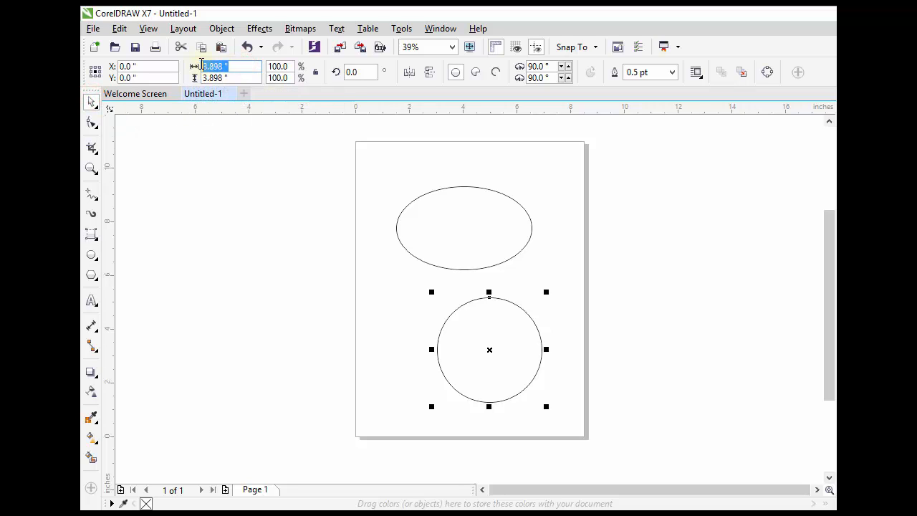
mouse_move(213, 66)
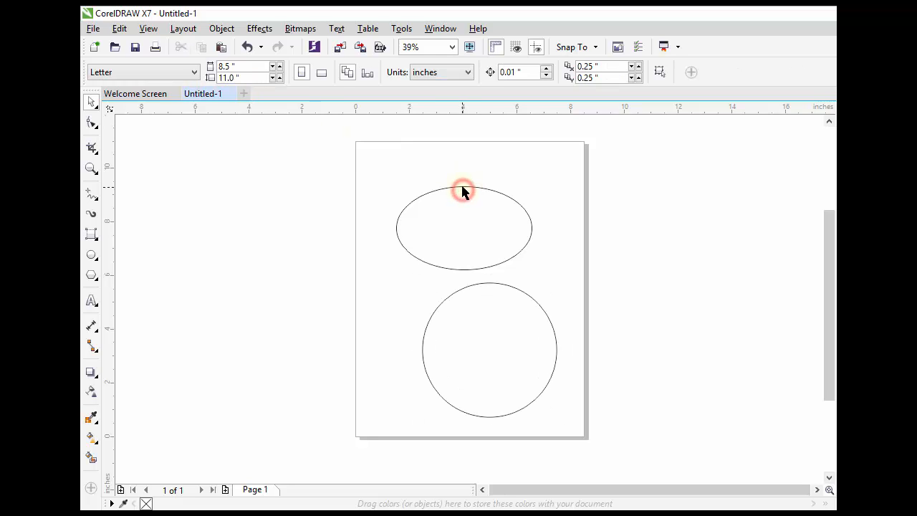
Select the ellipse and give it an 8.0 pt outline width.
left_click(463, 191)
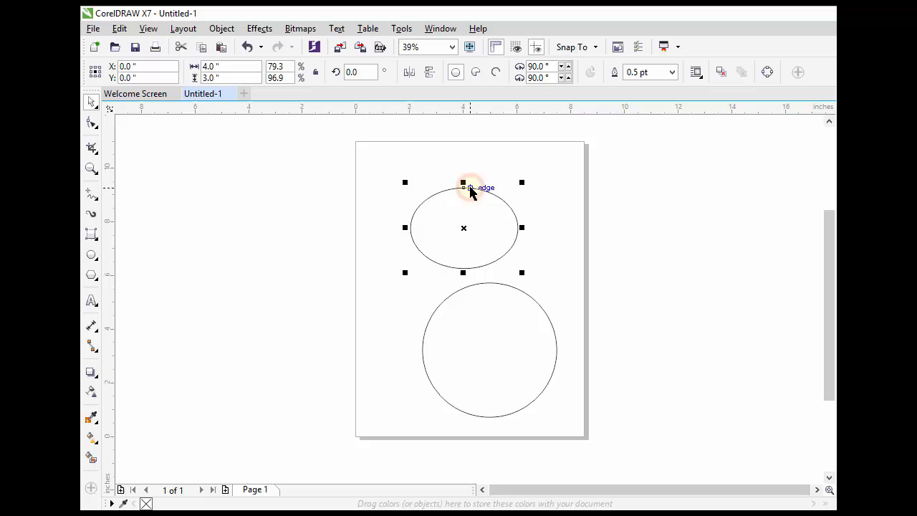
left_click(670, 71)
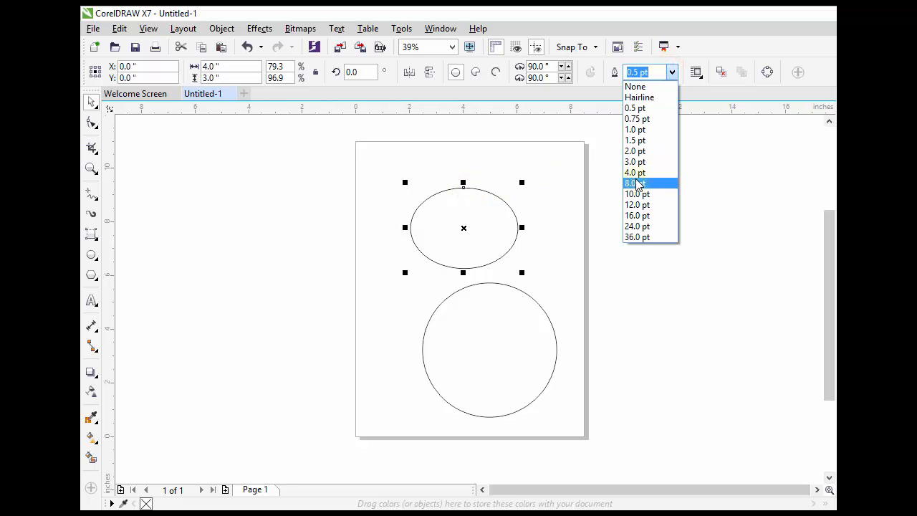
left_click(635, 183)
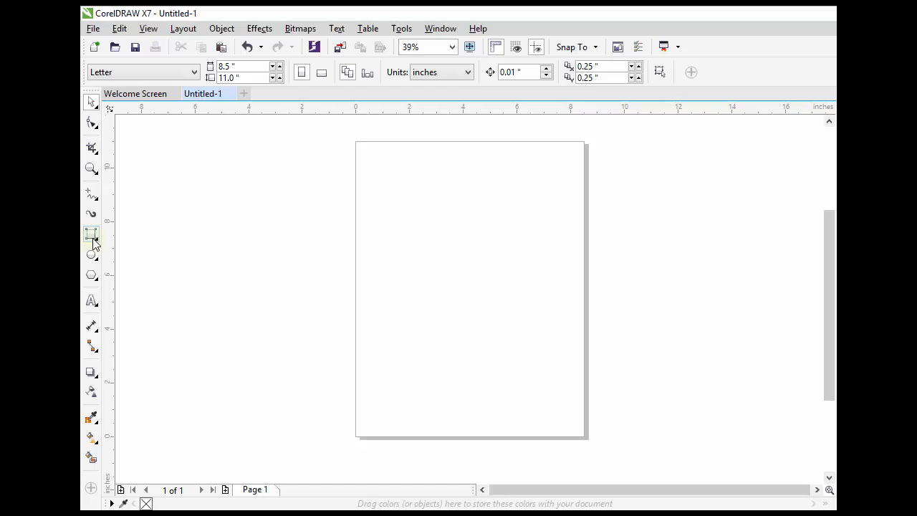
Draw a tilted three-point ellipse in the lower half of the page.
left_click(91, 254)
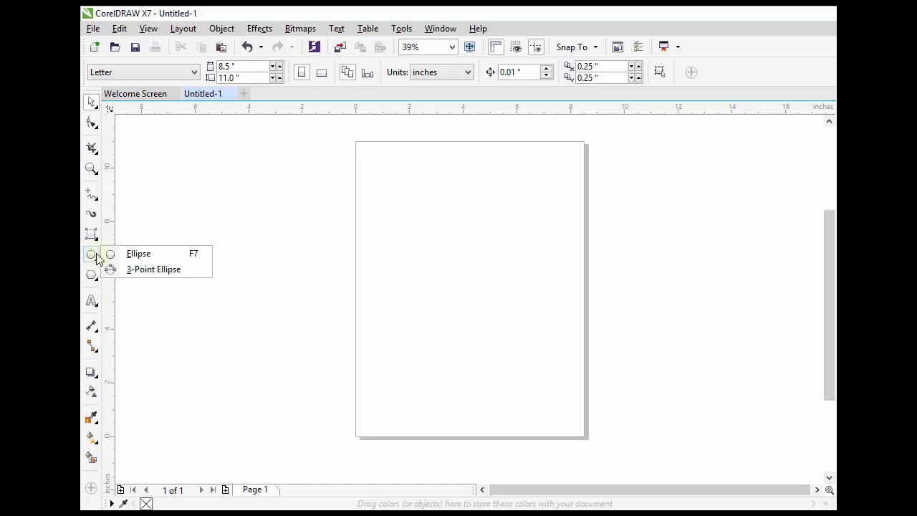
mouse_move(153, 268)
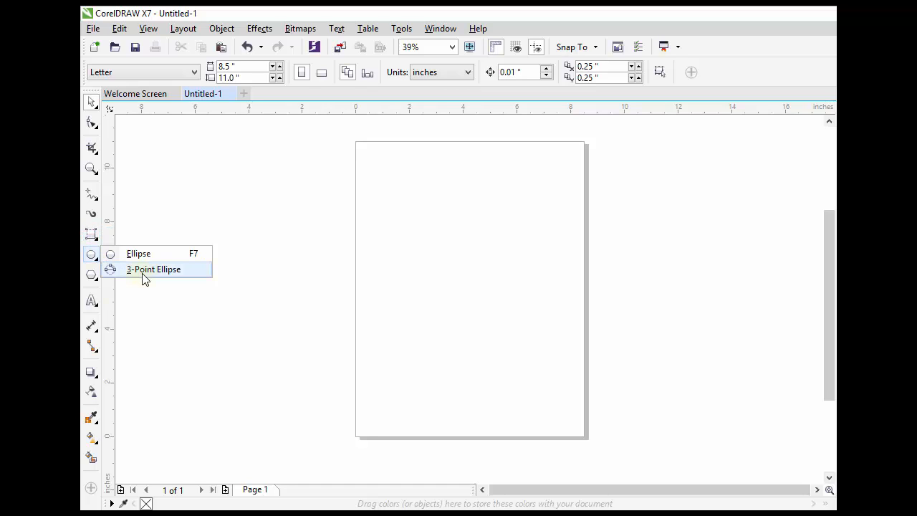
left_click(153, 268)
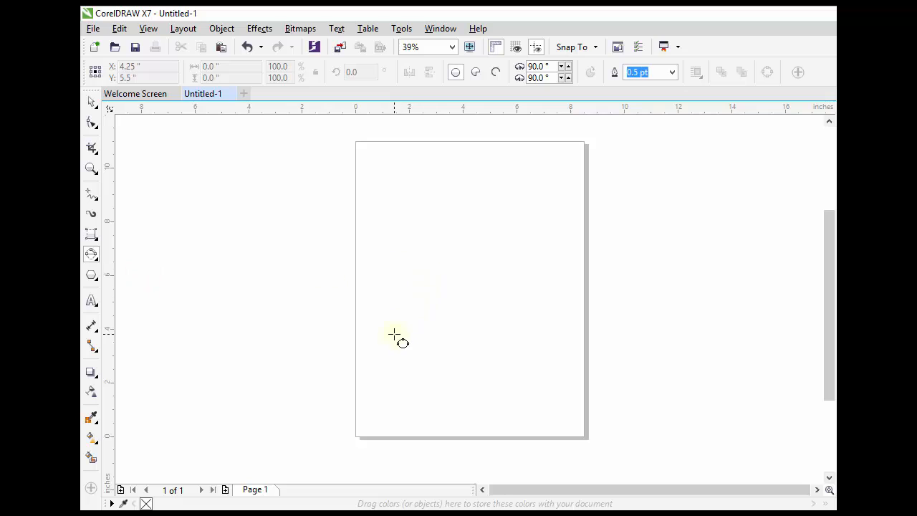
left_click(387, 334)
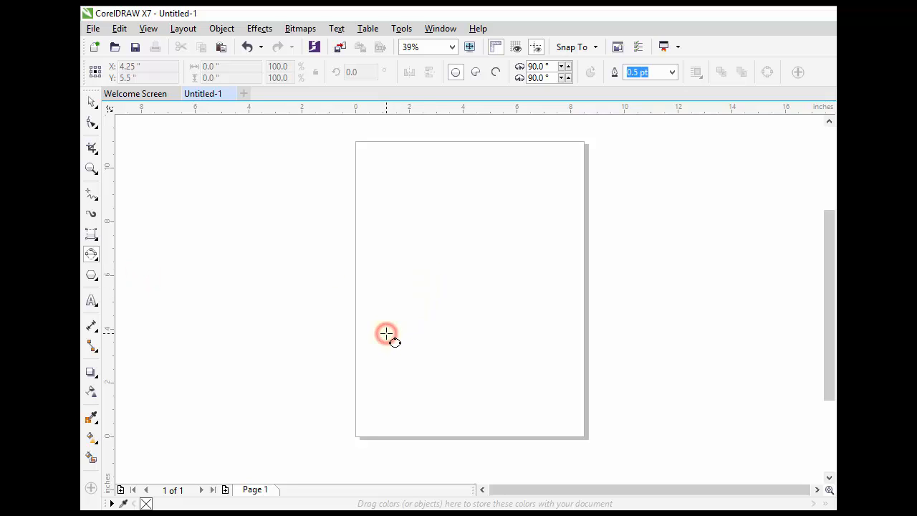
left_click_drag(386, 333, 530, 304)
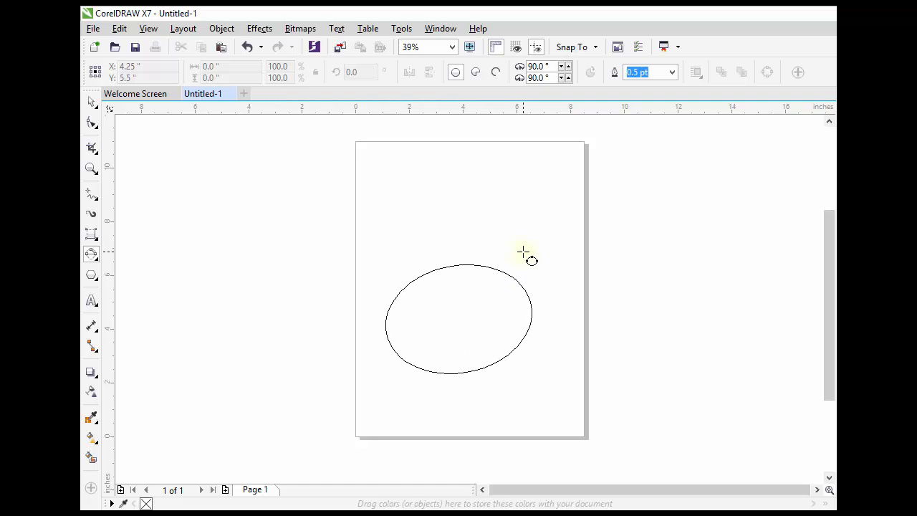
Draw a second tilted three-point ellipse near the top of the page.
left_click(458, 315)
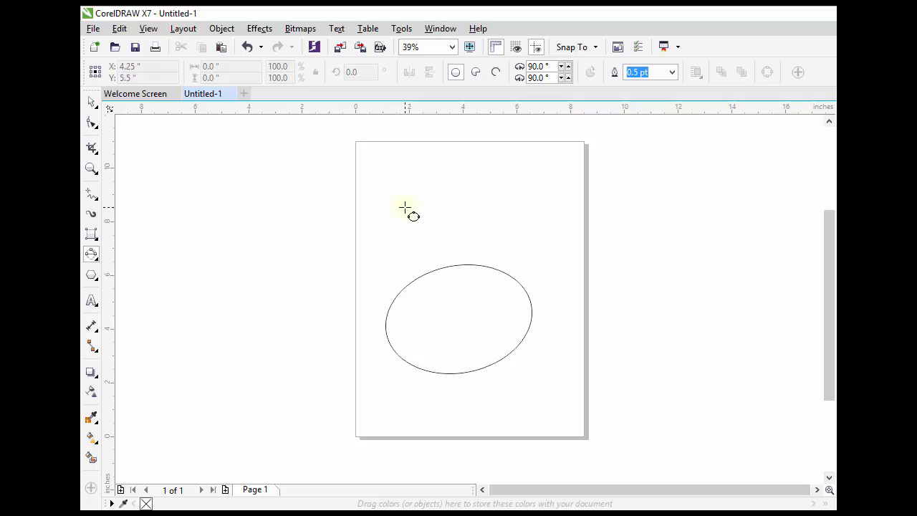
left_click_drag(405, 206, 540, 196)
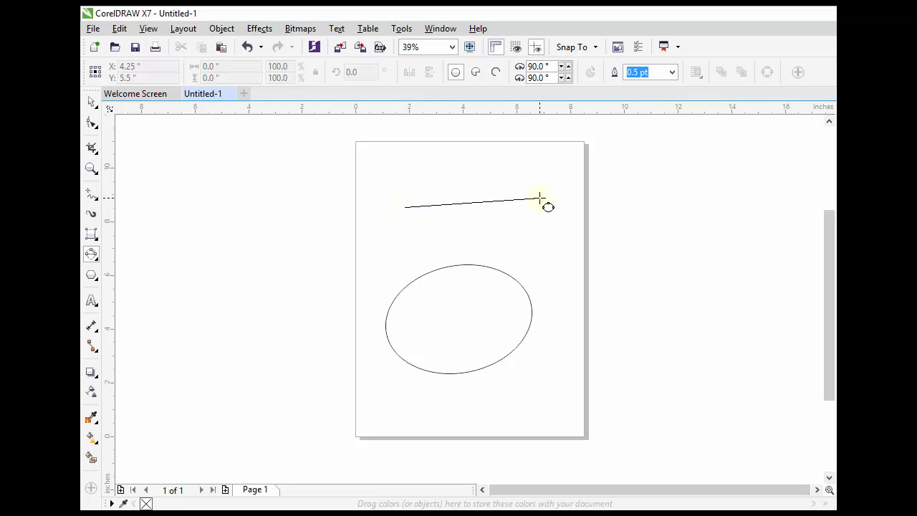
left_click_drag(404, 206, 528, 155)
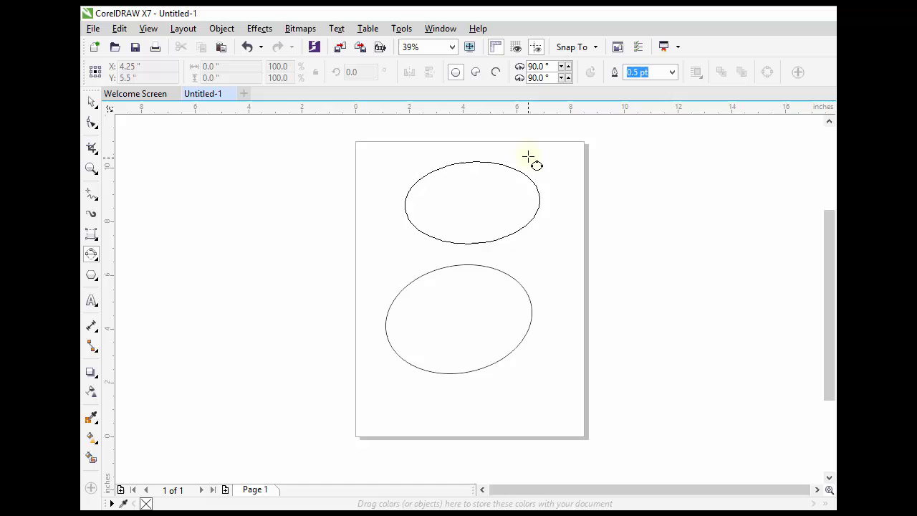